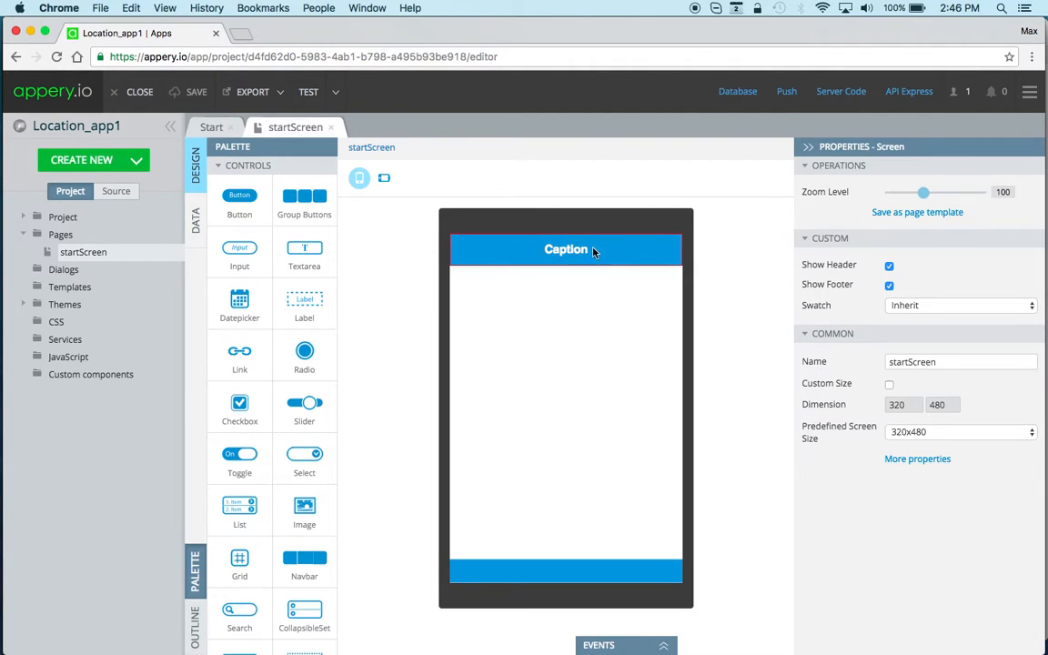
Step: Set the header text to Location and clear the labels' text beneath it
left_click(566, 249)
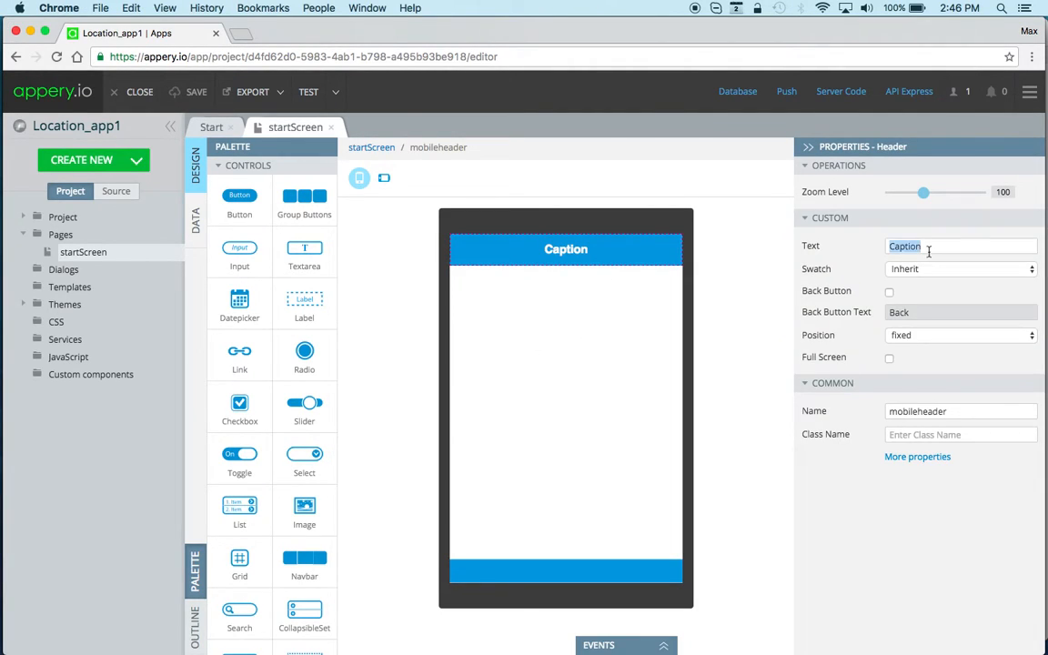
type("Locatio")
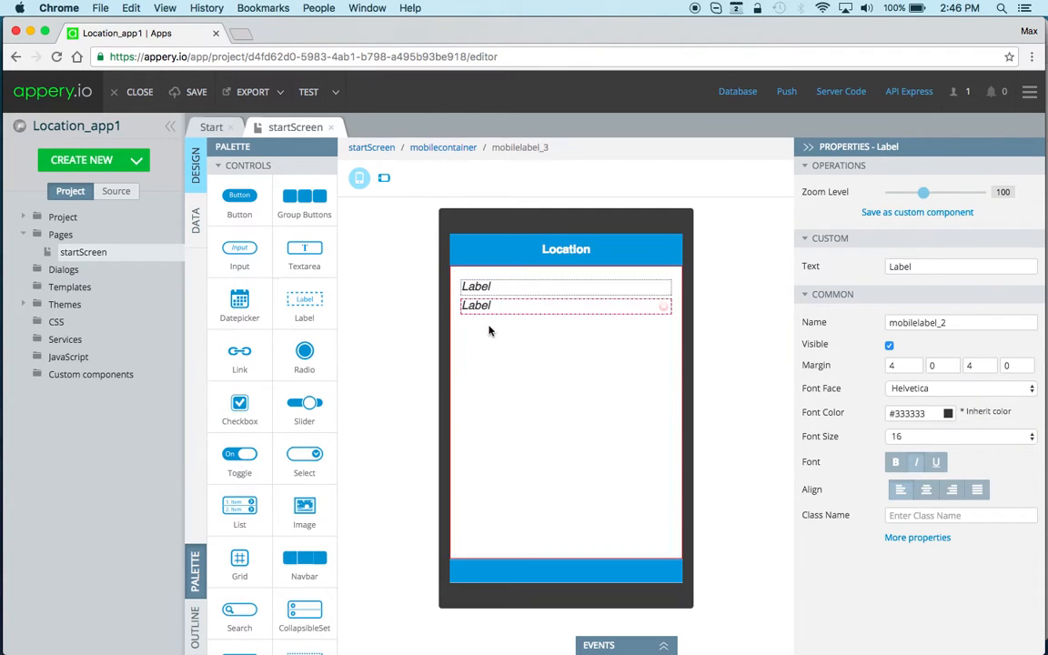
left_click(477, 287)
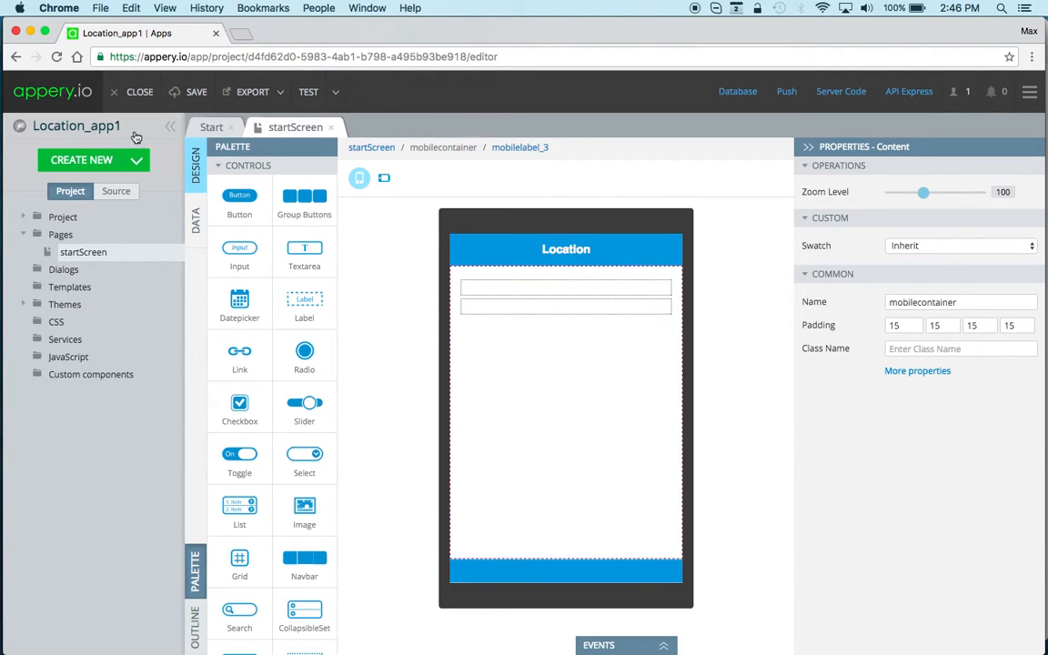
Step: Create a Geolocation device service, check its Request parameters, and return to startScreen
left_click(81, 160)
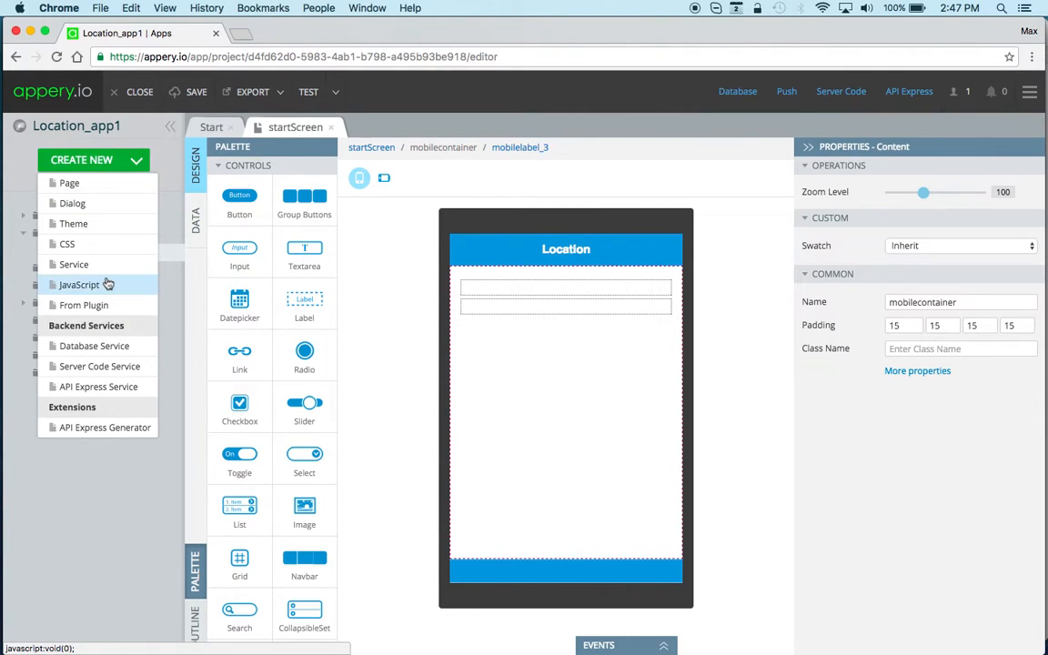
left_click(72, 263)
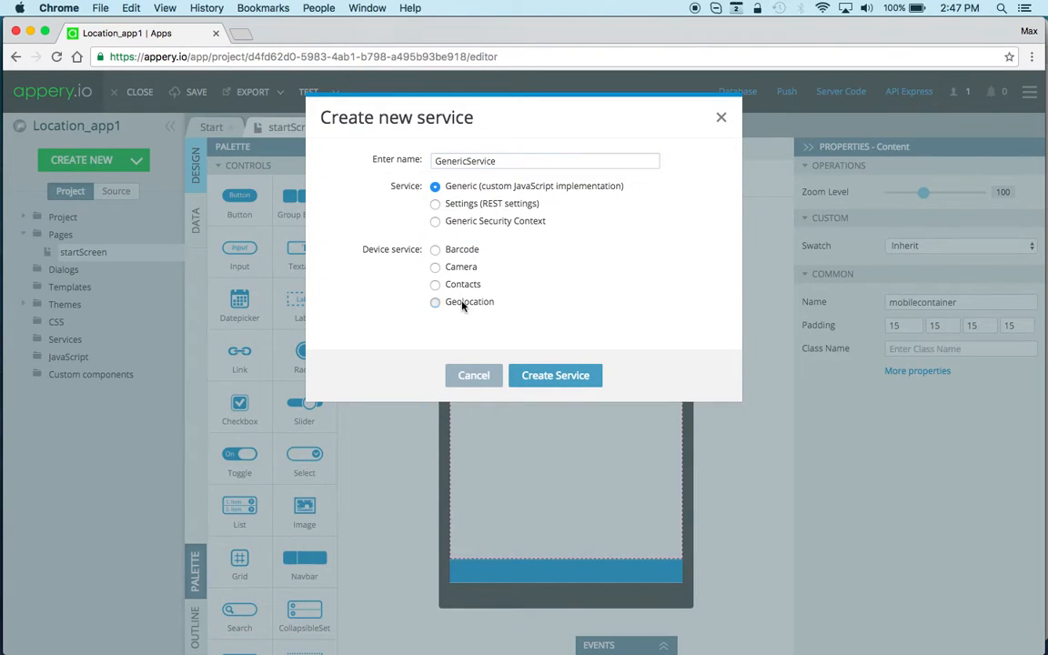
left_click(435, 302)
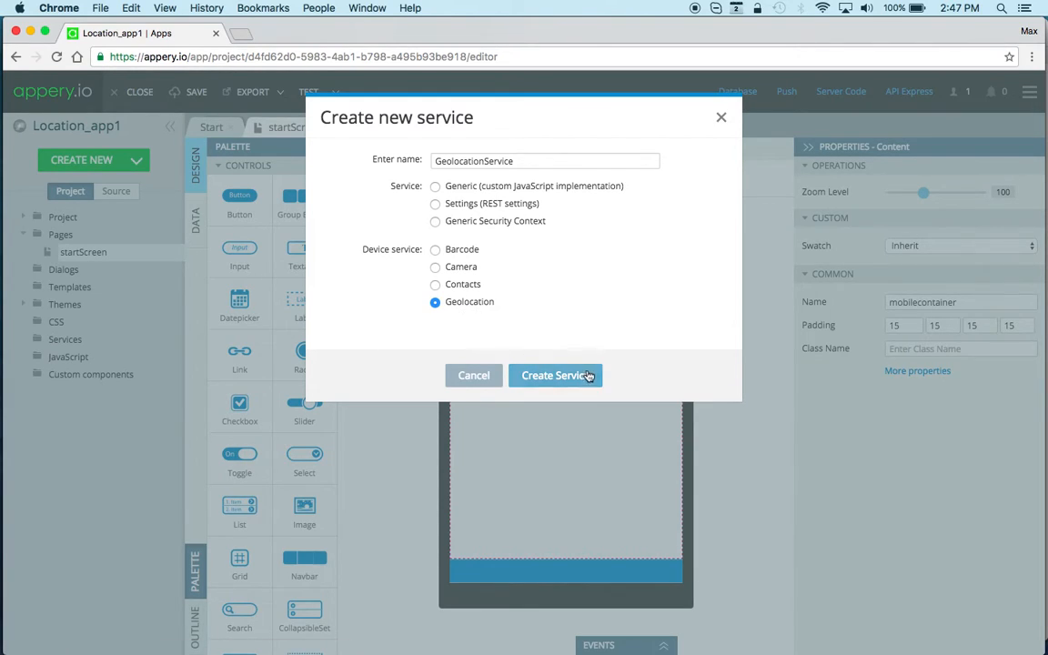
left_click(555, 375)
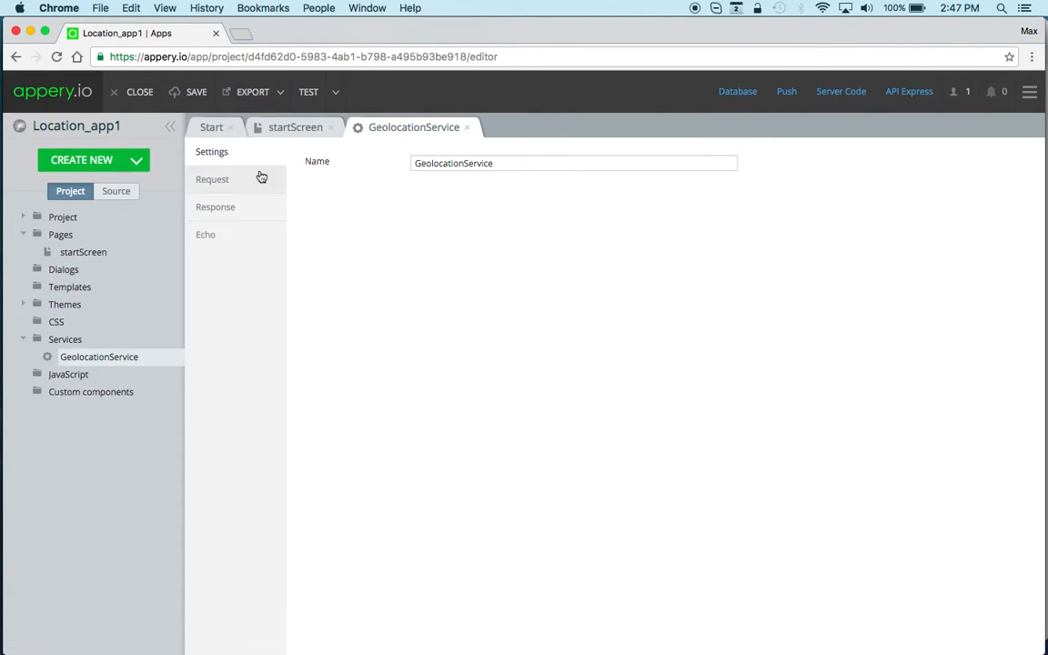
left_click(211, 180)
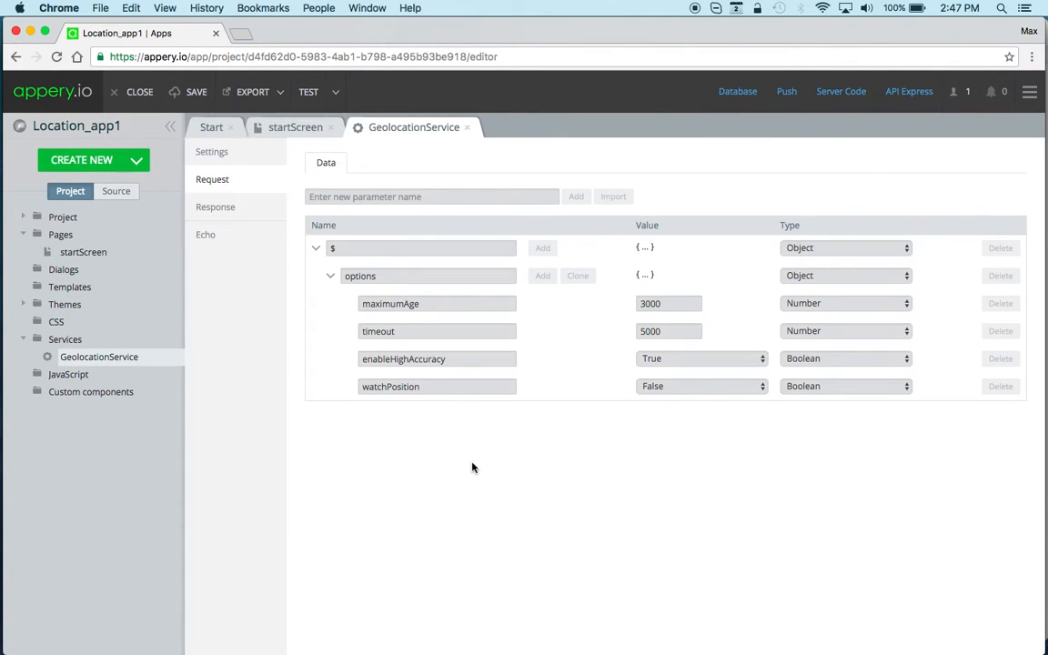
mouse_move(546, 360)
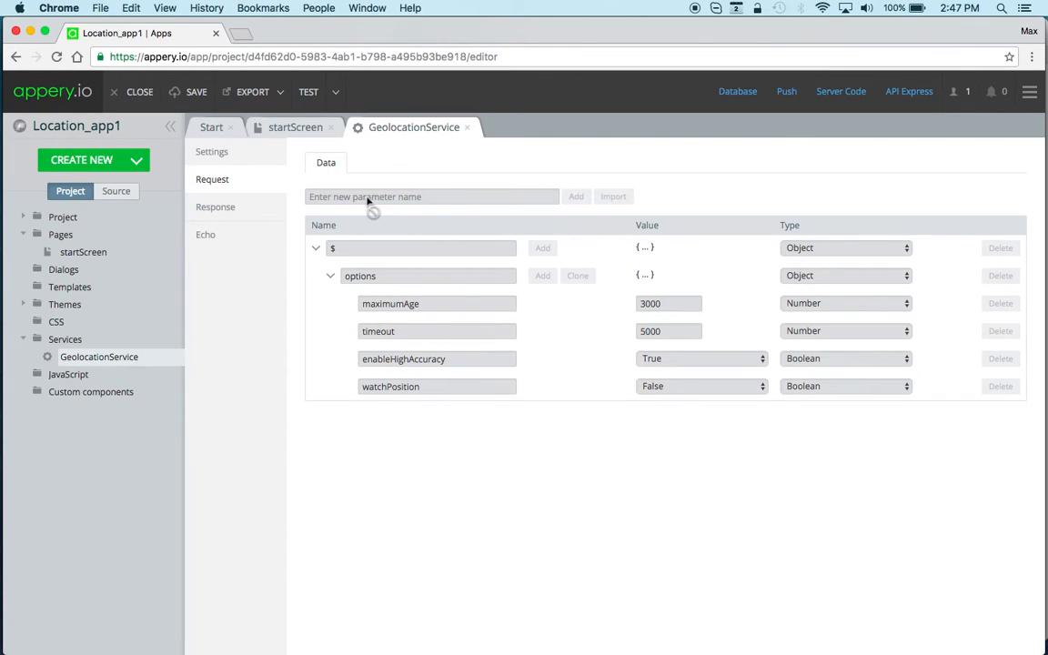
left_click(294, 128)
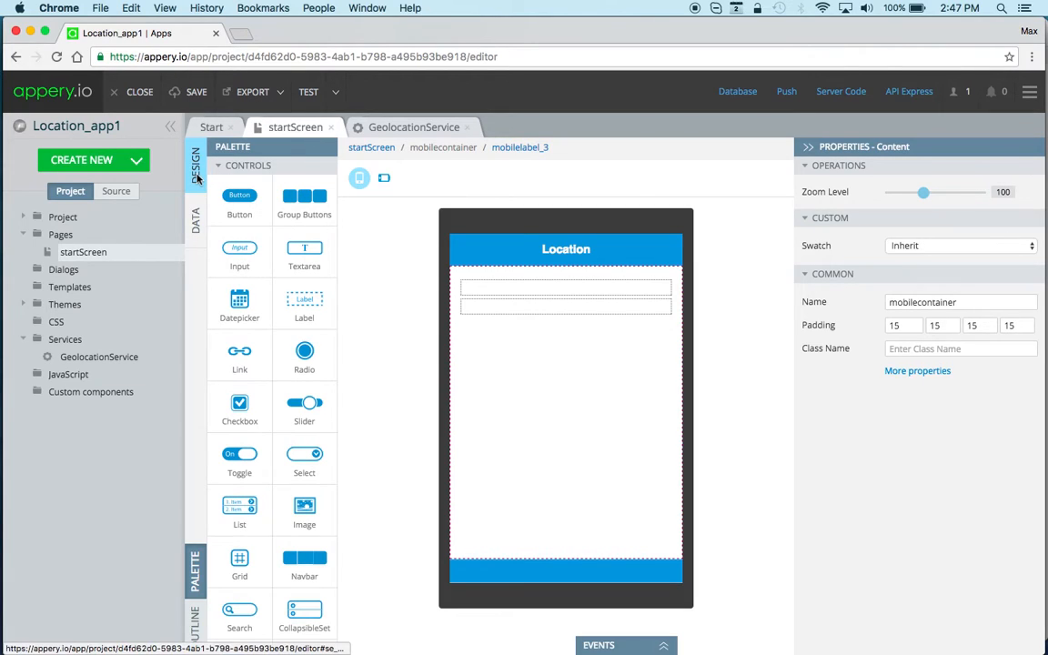
Step: Add a Device datasource for GeolocationService on the page's DATA tab
left_click(194, 219)
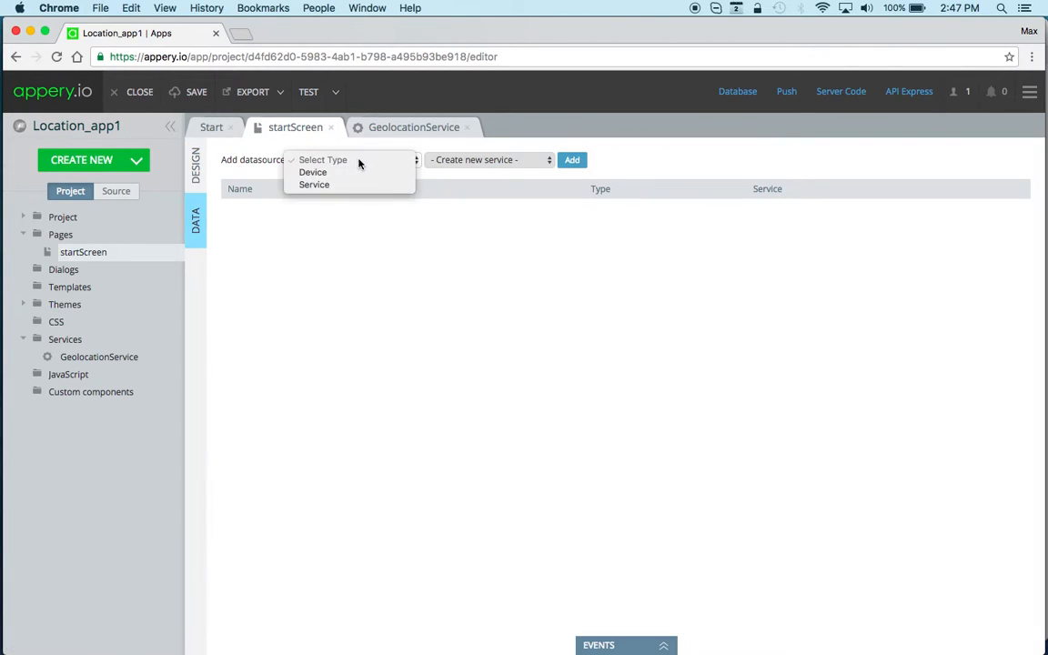
mouse_move(313, 171)
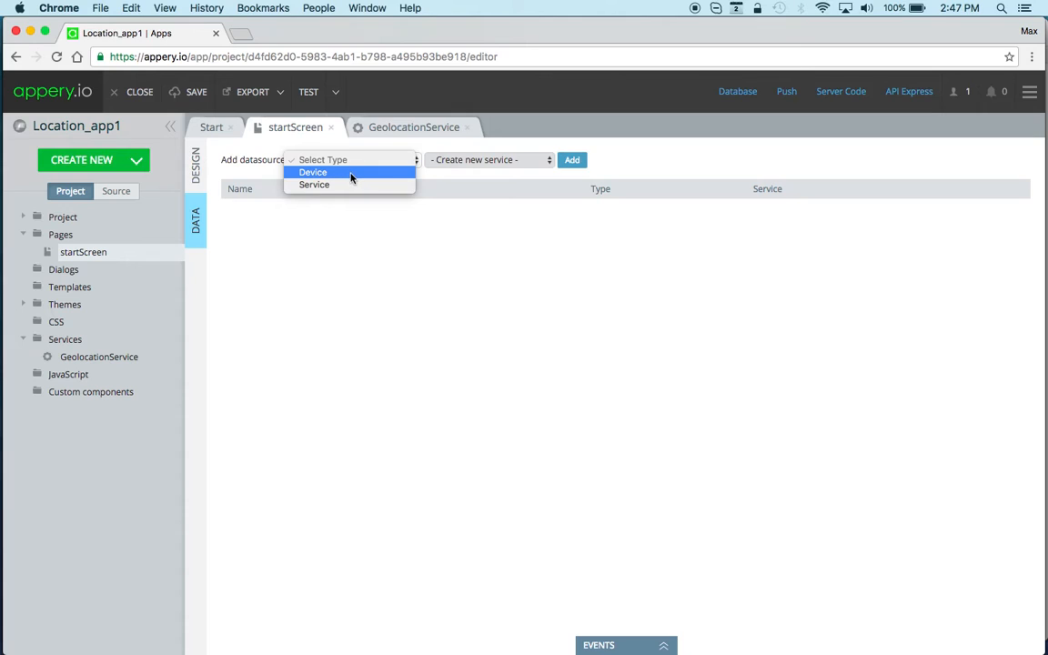
left_click(313, 171)
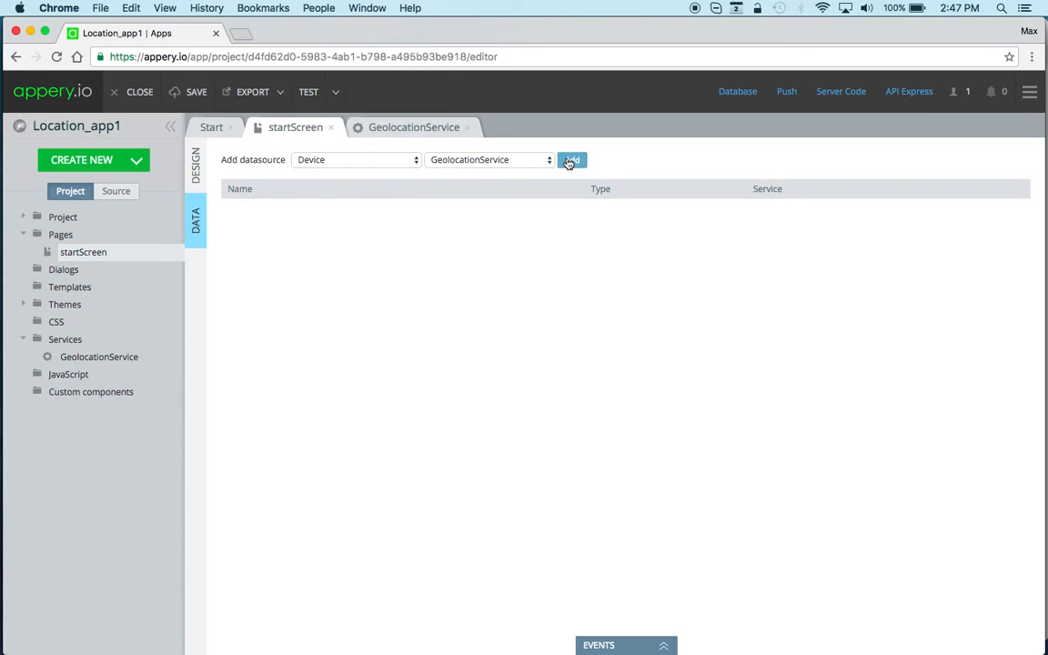
left_click(572, 161)
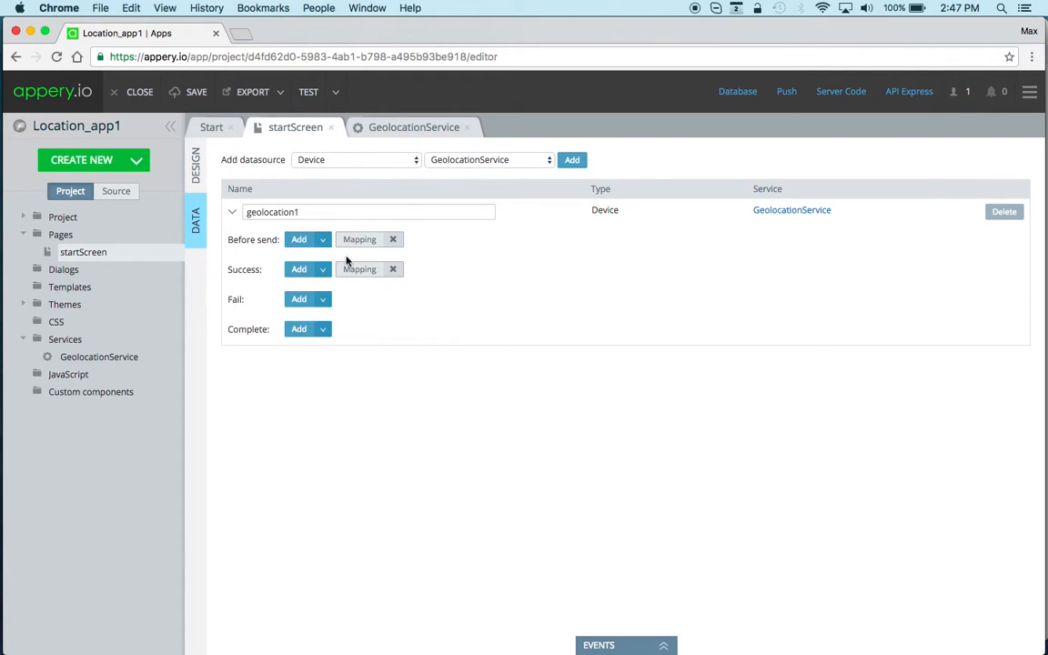
mouse_move(360, 269)
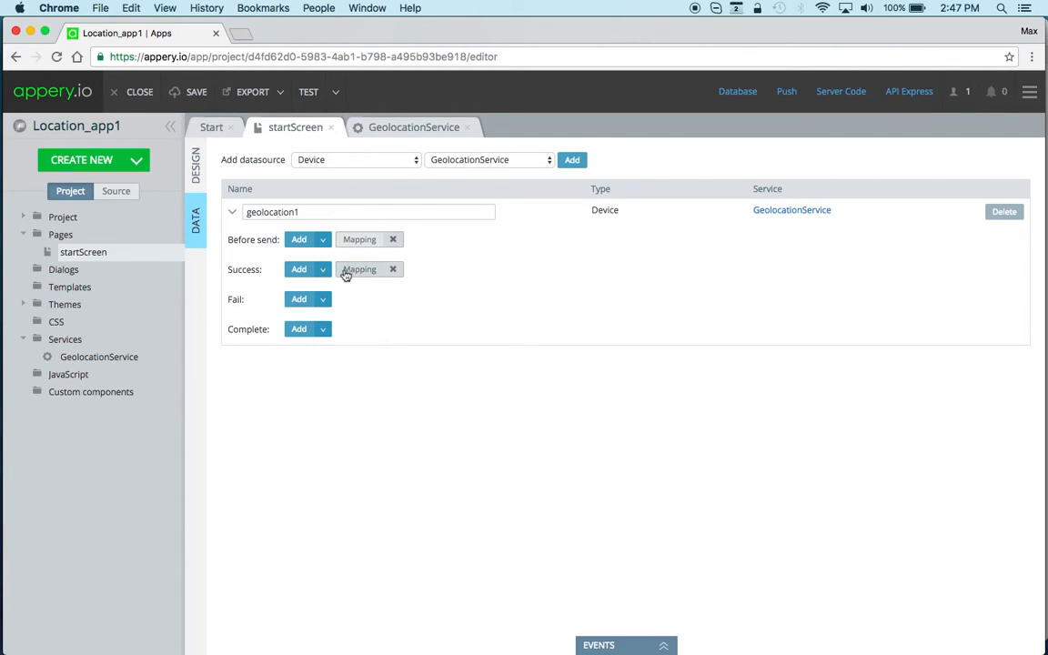
Step: Map latitude and longitude to the two labels' Text in the Success mapping and save
left_click(360, 270)
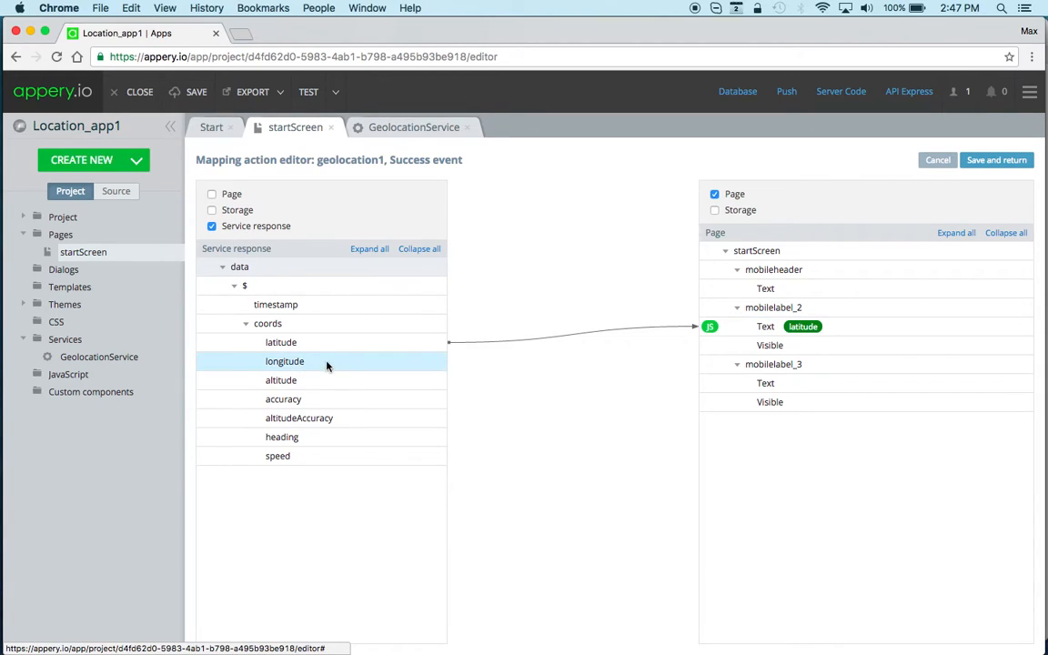
left_click_drag(284, 360, 764, 382)
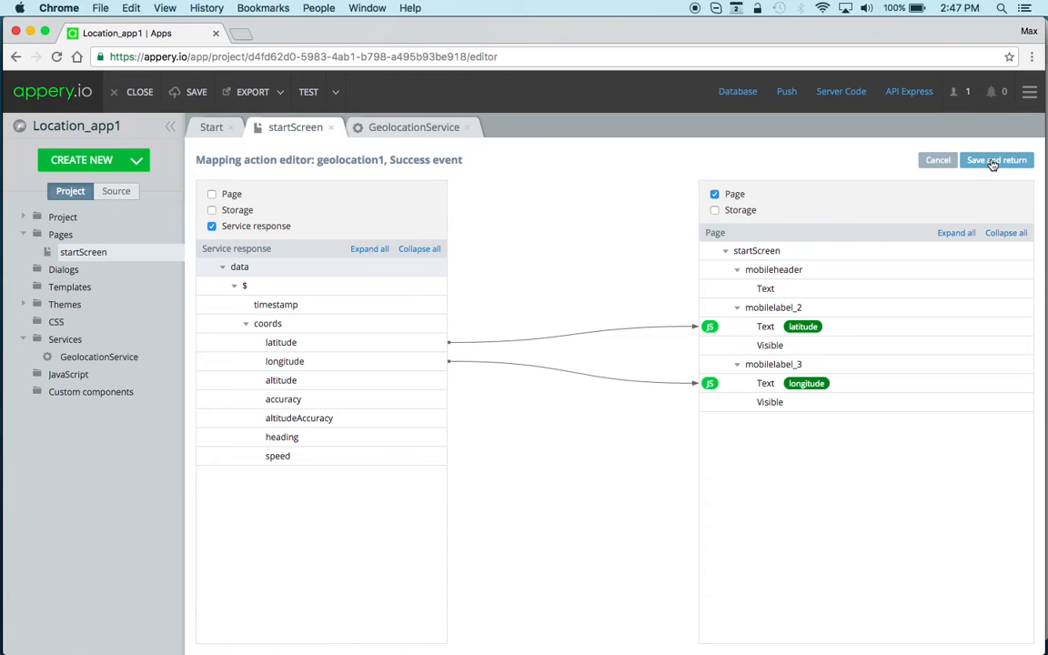
left_click(993, 160)
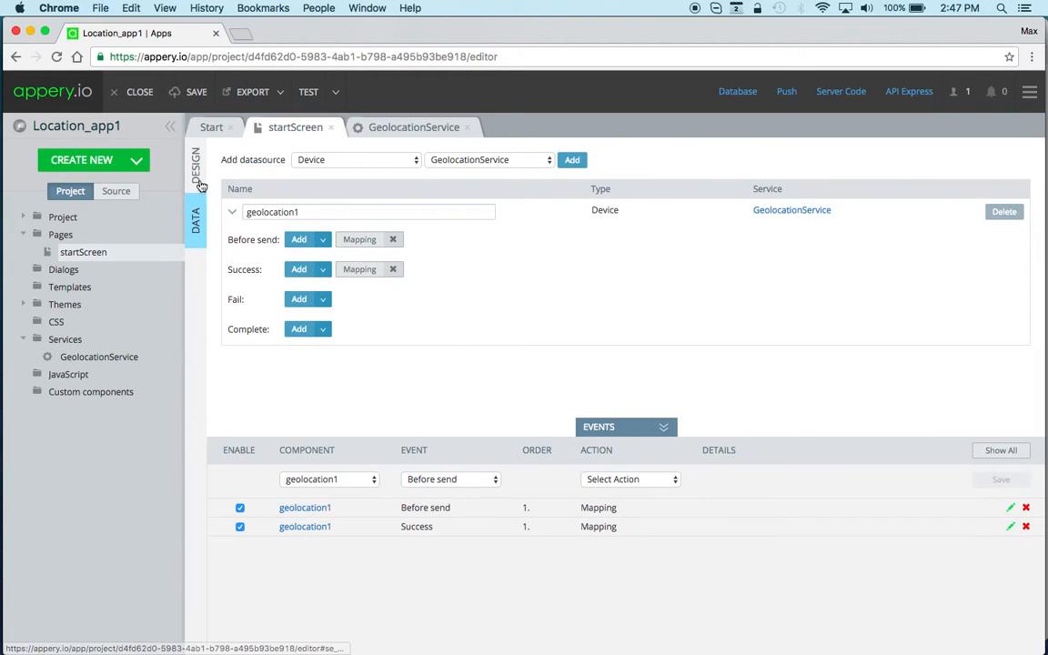
left_click(195, 164)
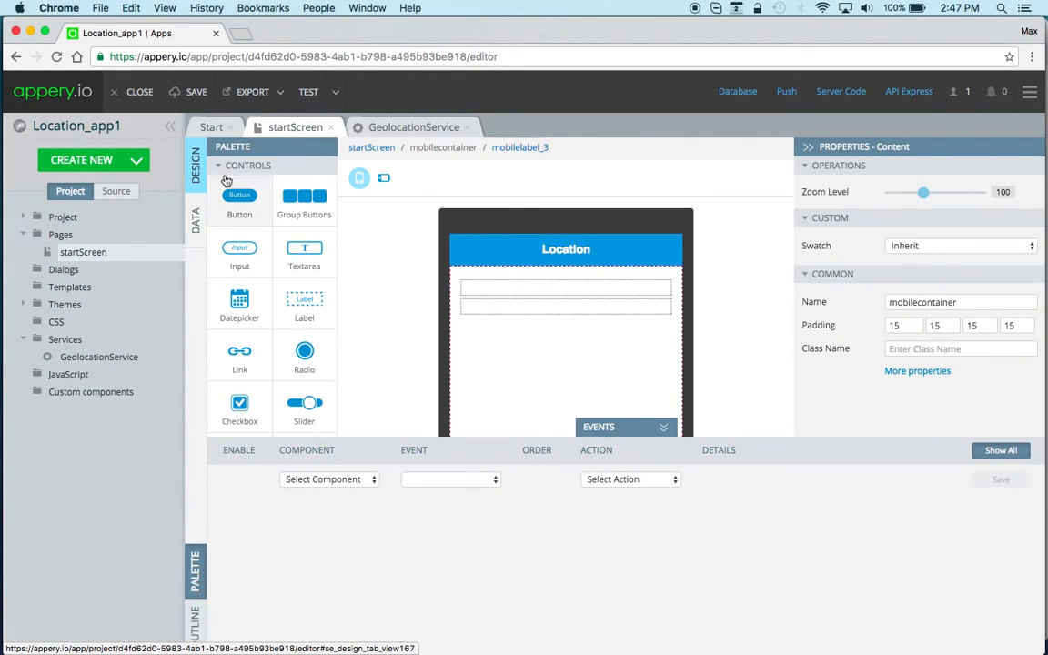
Step: Add a header button and name it Show
left_click(240, 194)
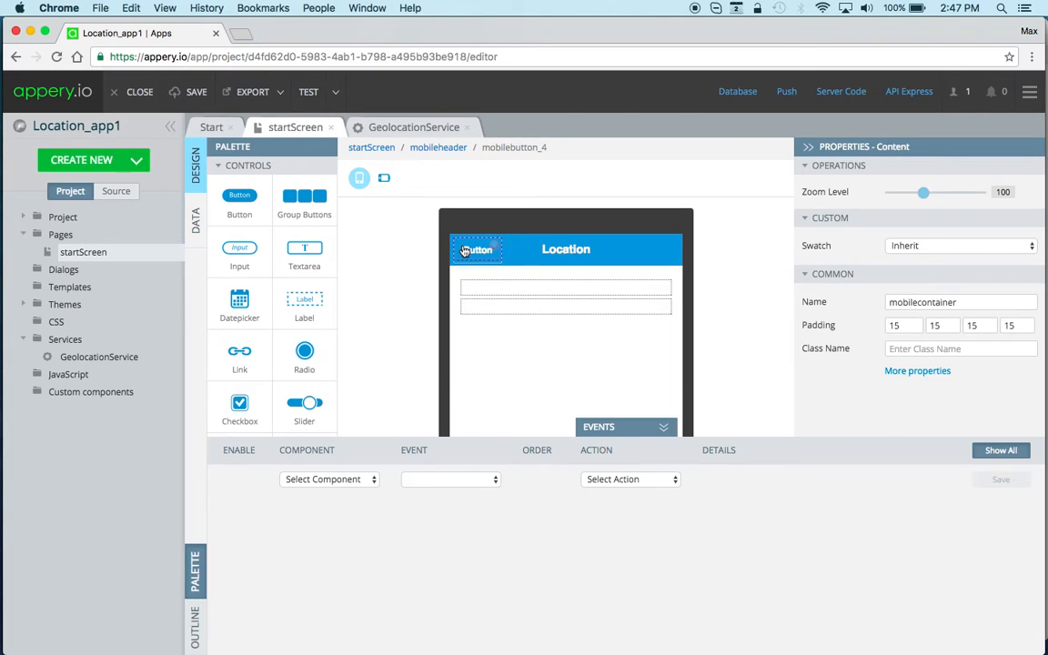
left_click(476, 249)
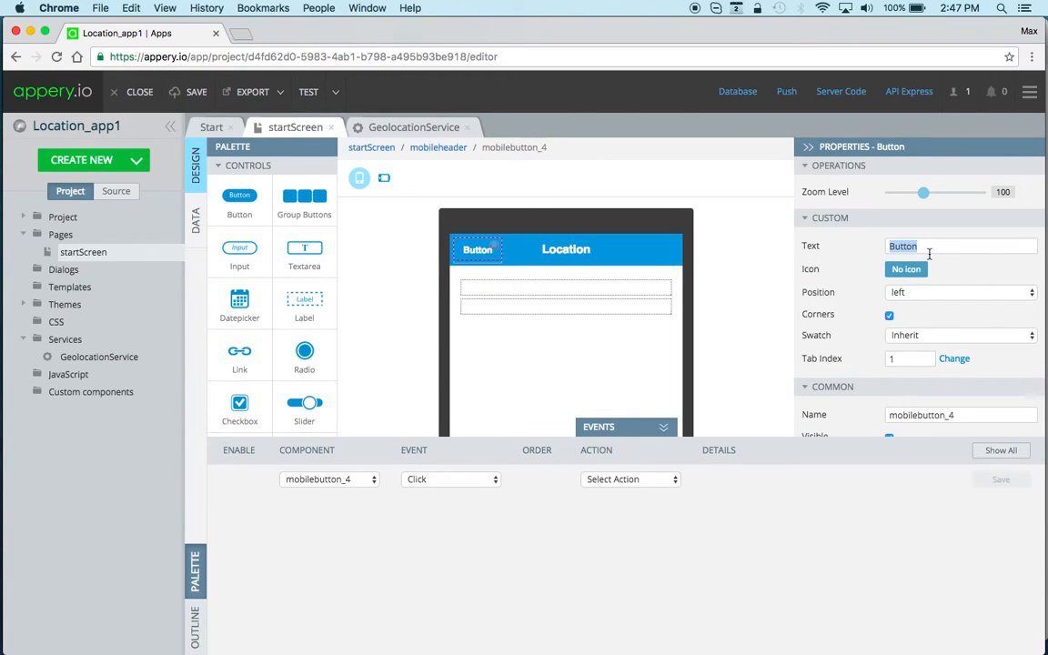
type("Show")
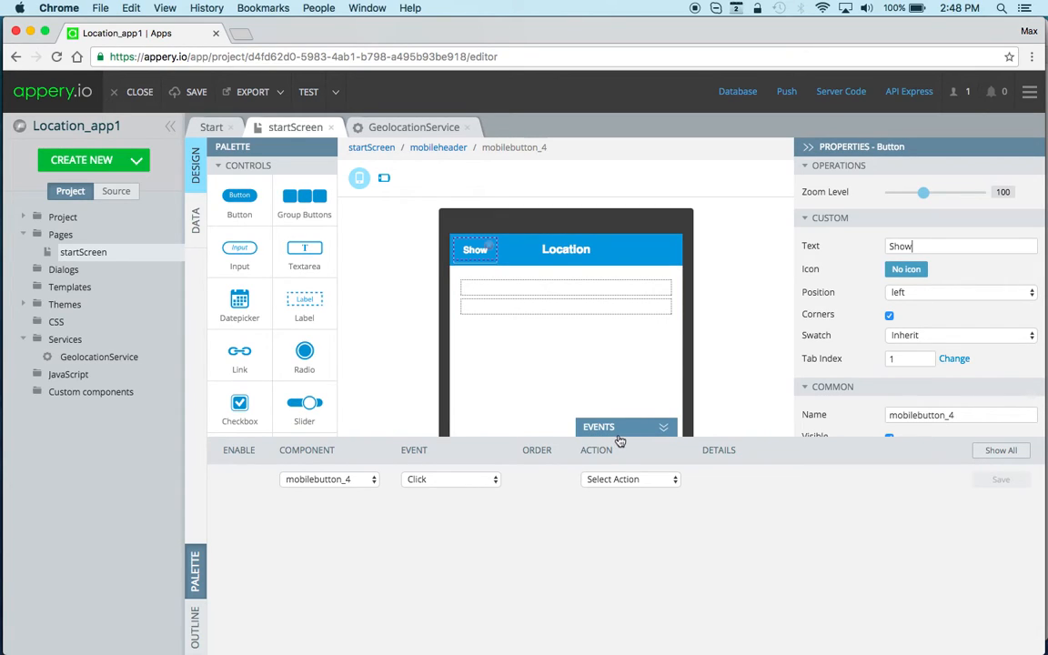
Step: Make the button's Click event invoke service geolocation1, save, and launch Test
left_click(629, 480)
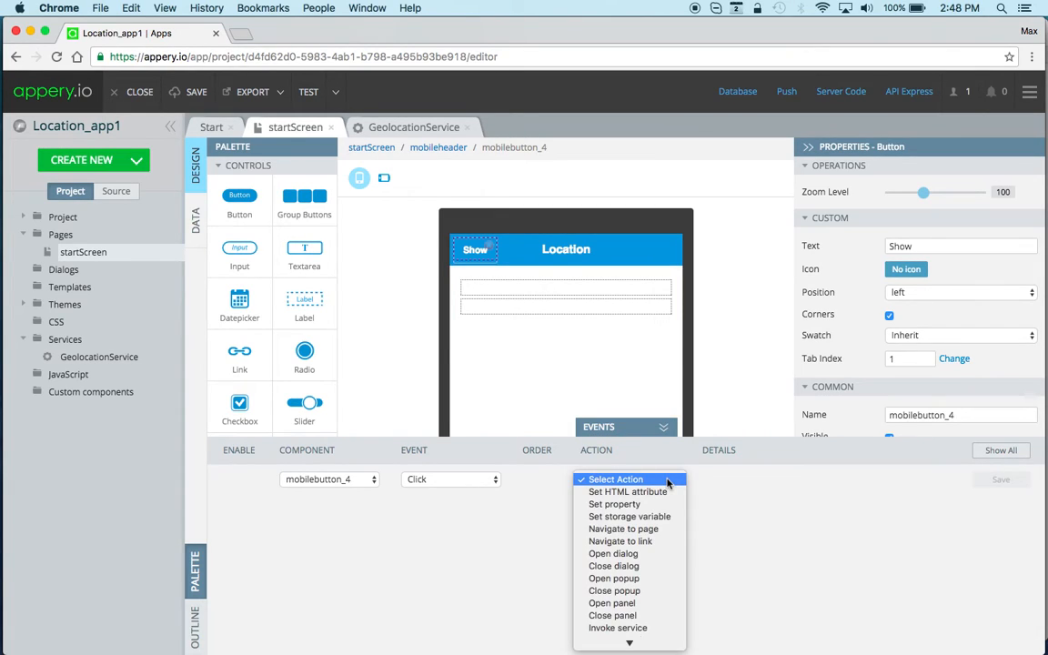
left_click(619, 628)
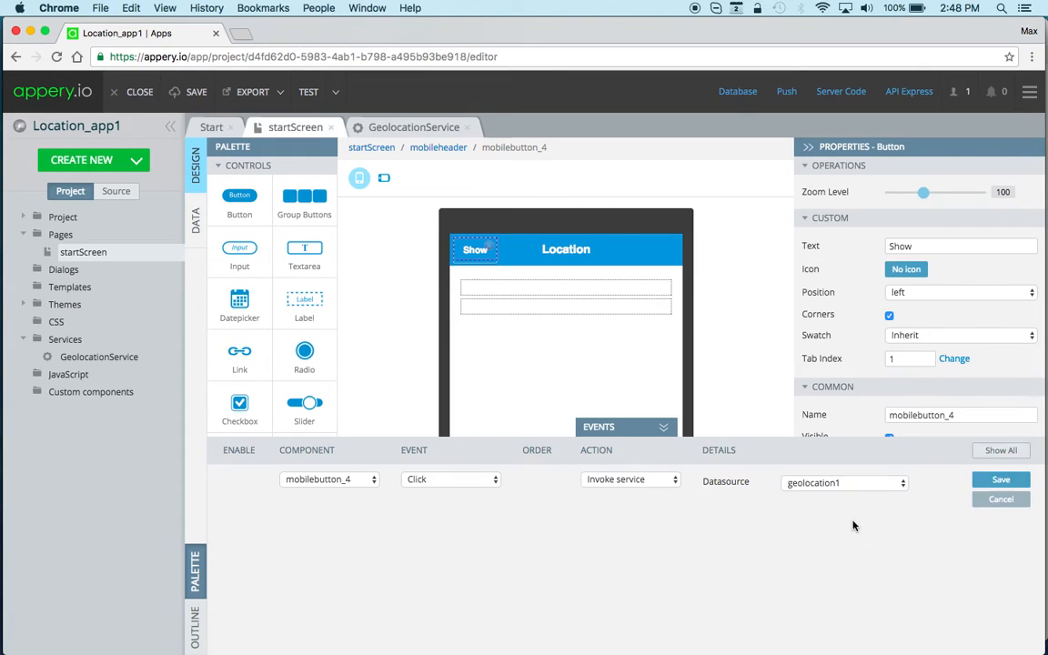
left_click(1000, 481)
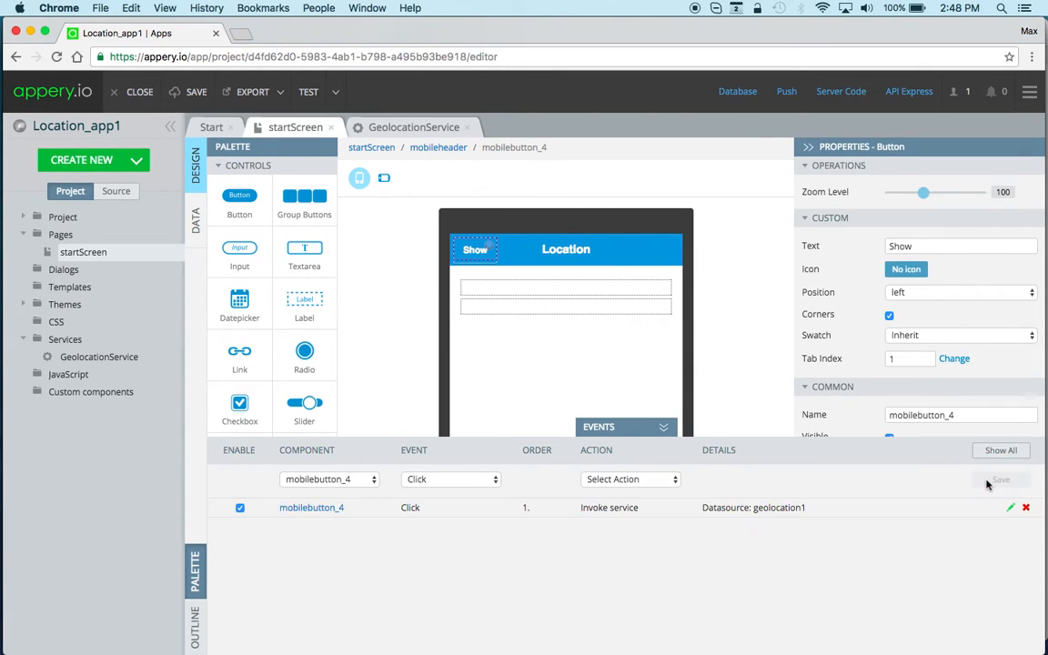
left_click(310, 91)
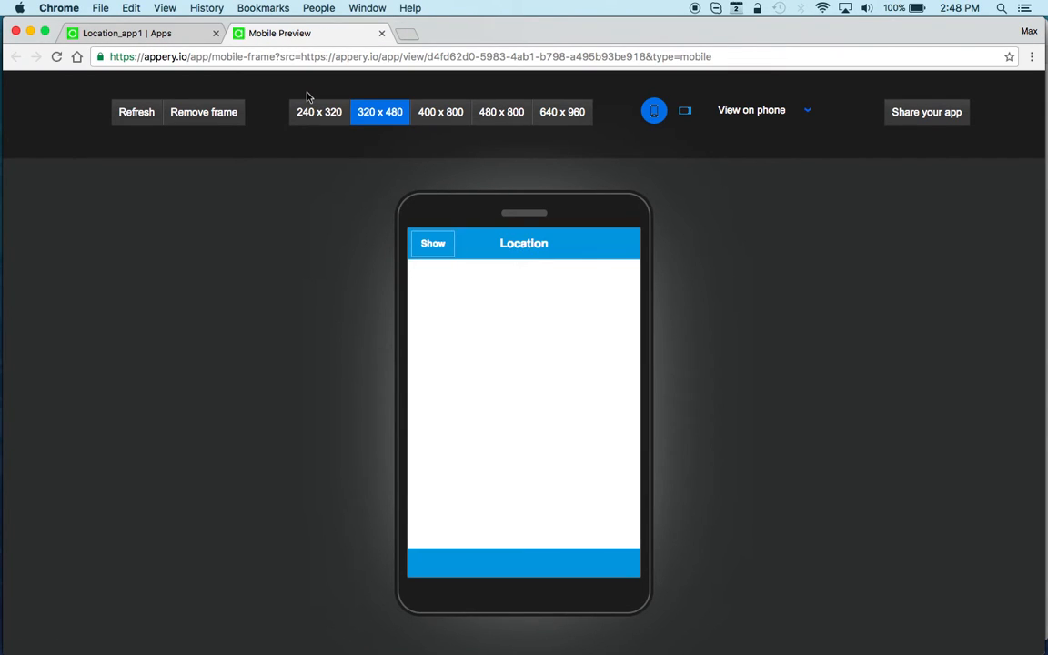
Step: Tap Show in Mobile Preview to display the coordinates, then return to the editor
left_click(433, 244)
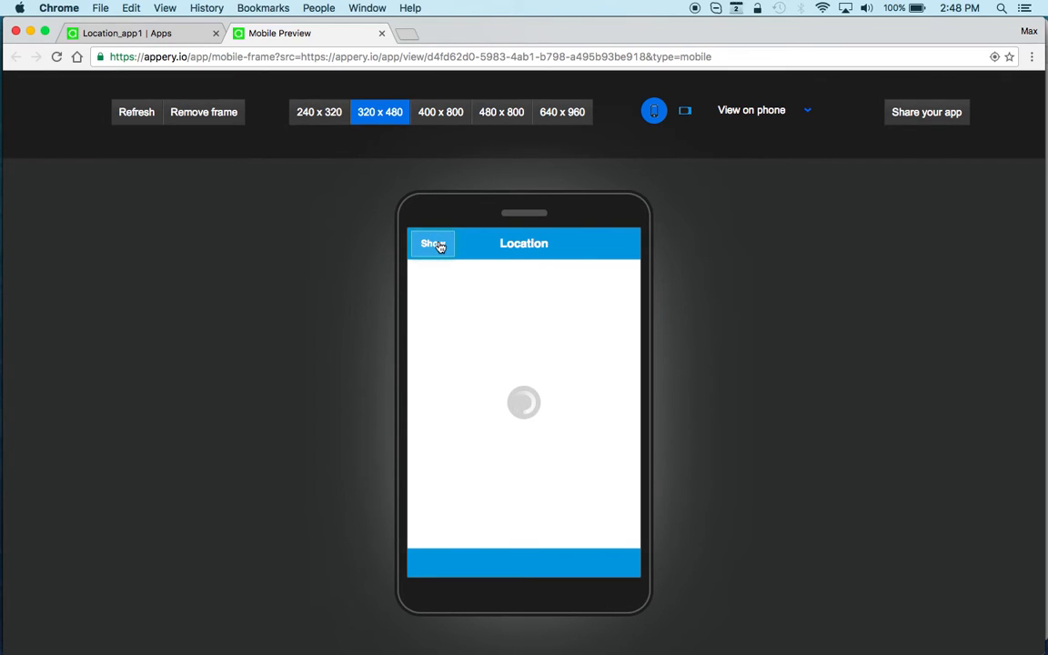
left_click(433, 244)
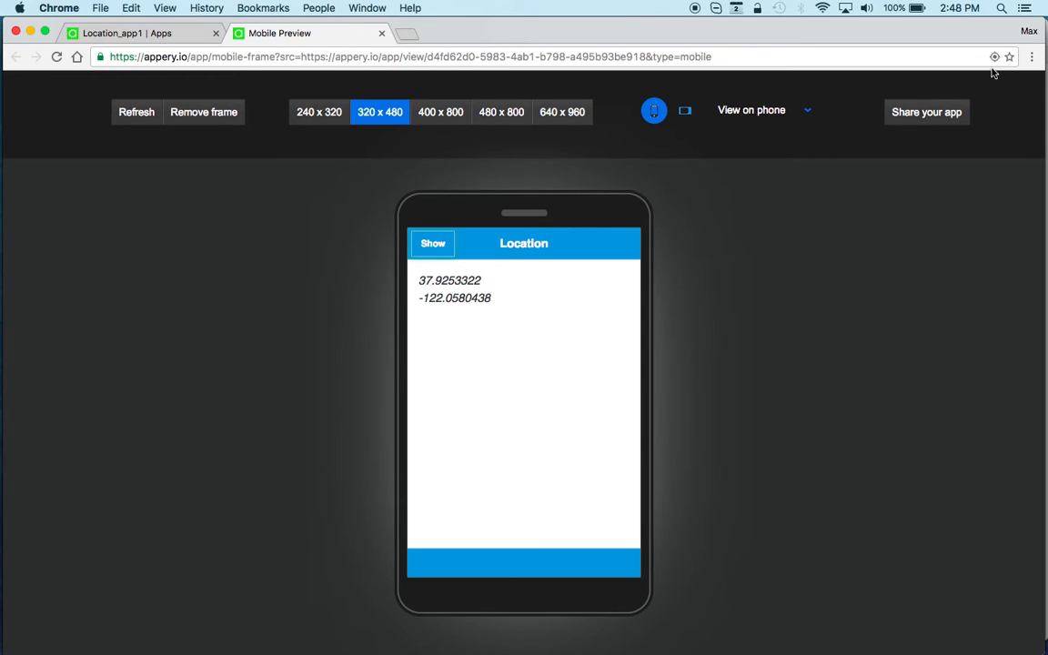
mouse_move(993, 56)
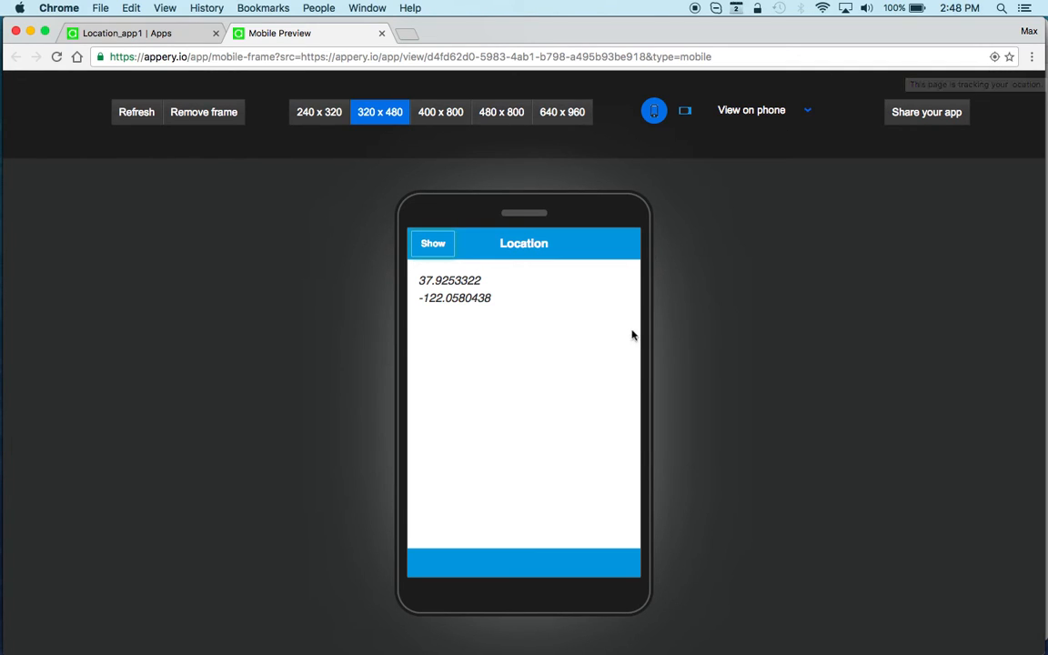
left_click(136, 32)
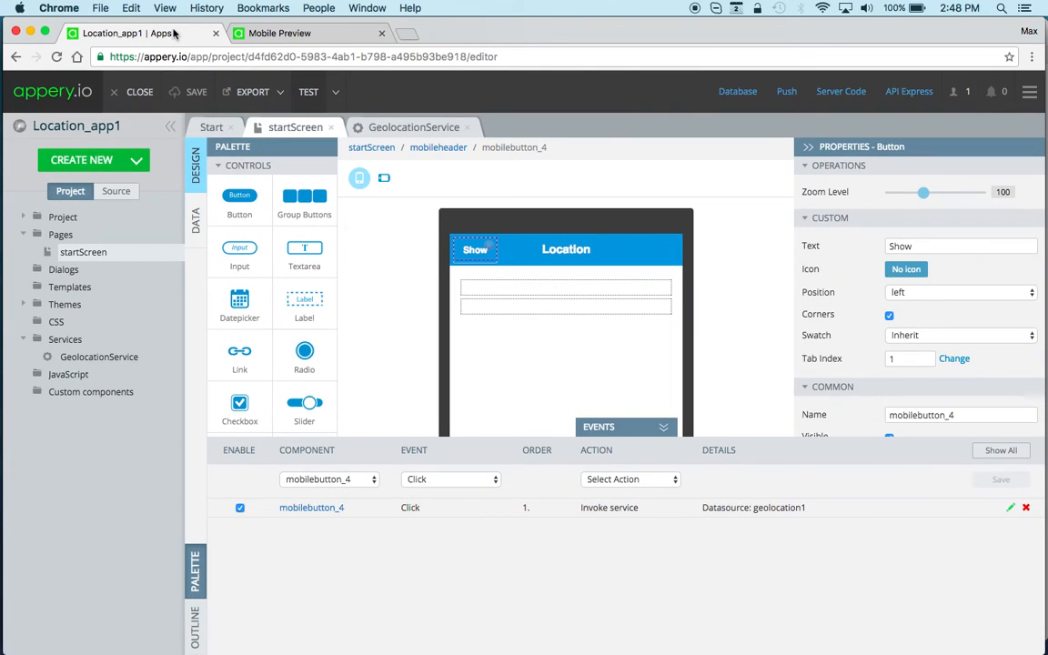
mouse_move(201, 240)
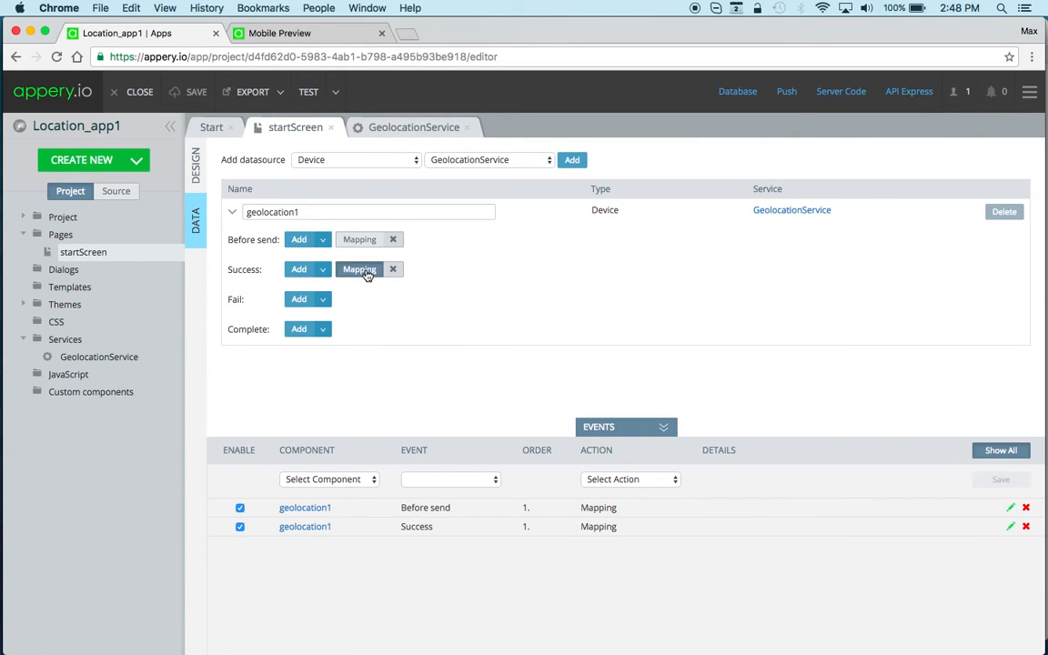
Step: Reopen geolocation1's Success mapping and enable Storage as a mapping target
left_click(360, 270)
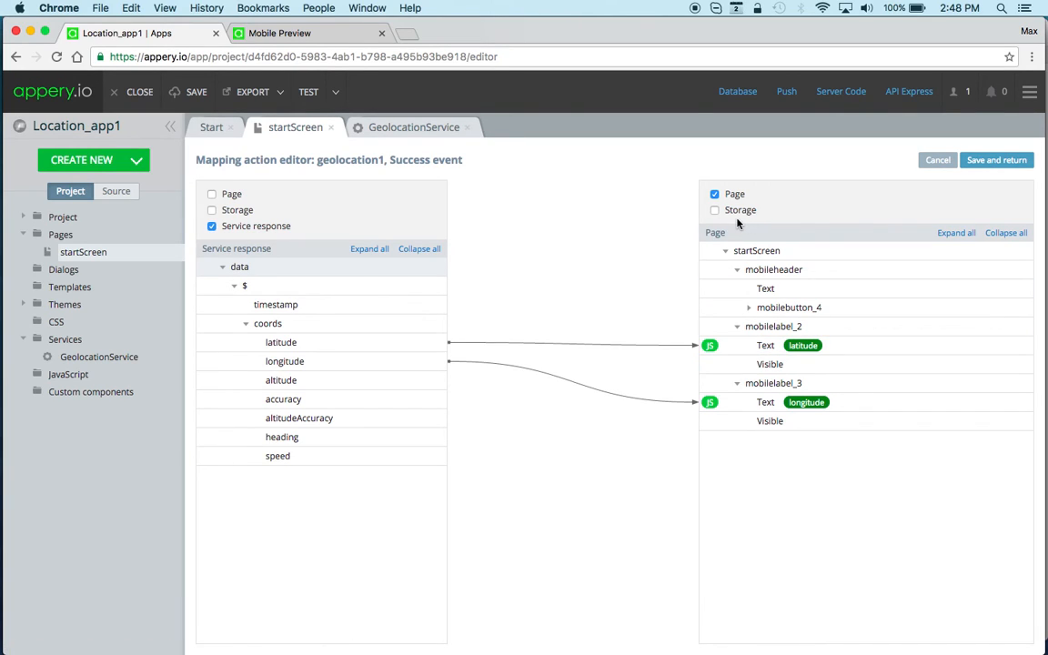
left_click(713, 211)
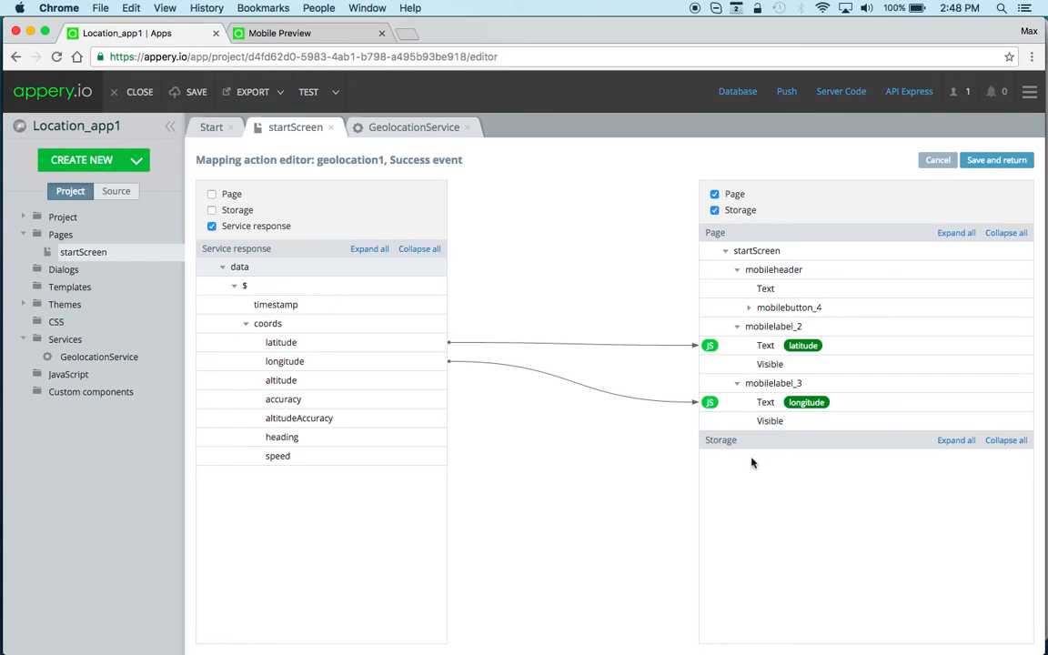
mouse_move(746, 461)
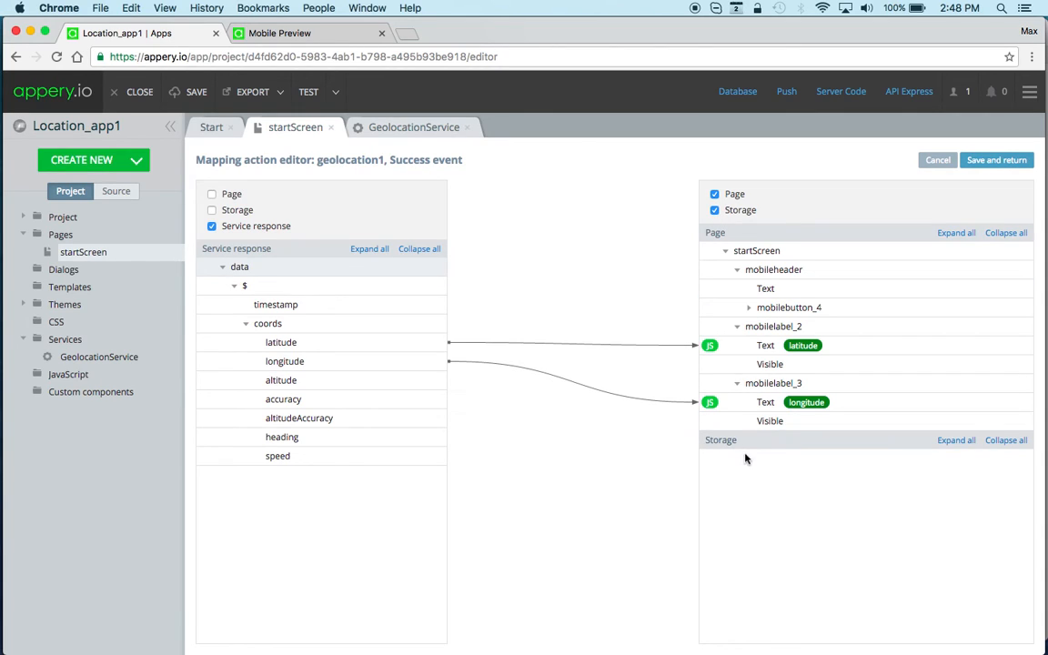
mouse_move(746, 456)
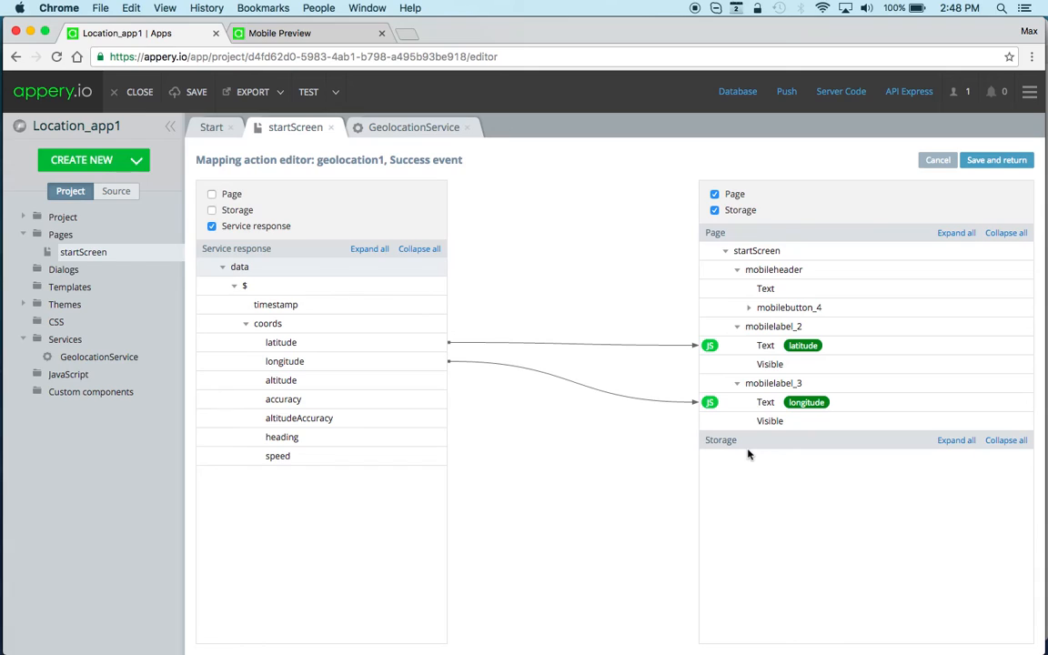
mouse_move(764, 457)
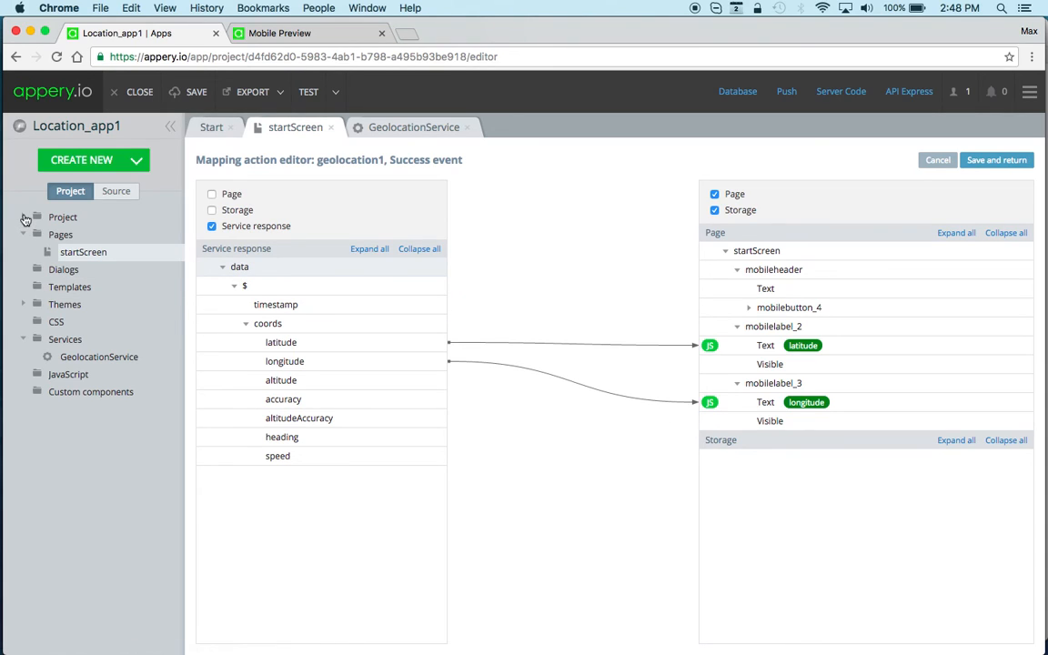
Step: Add storage variables lat and lng in Model and Storage, then return to the mapping
left_click(98, 251)
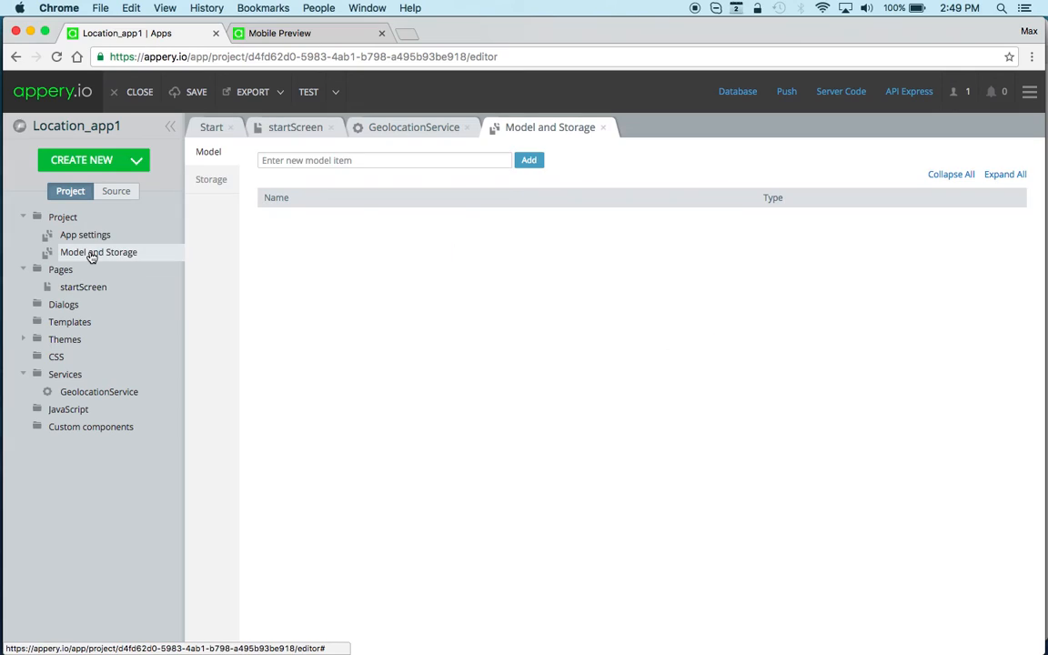
left_click(211, 180)
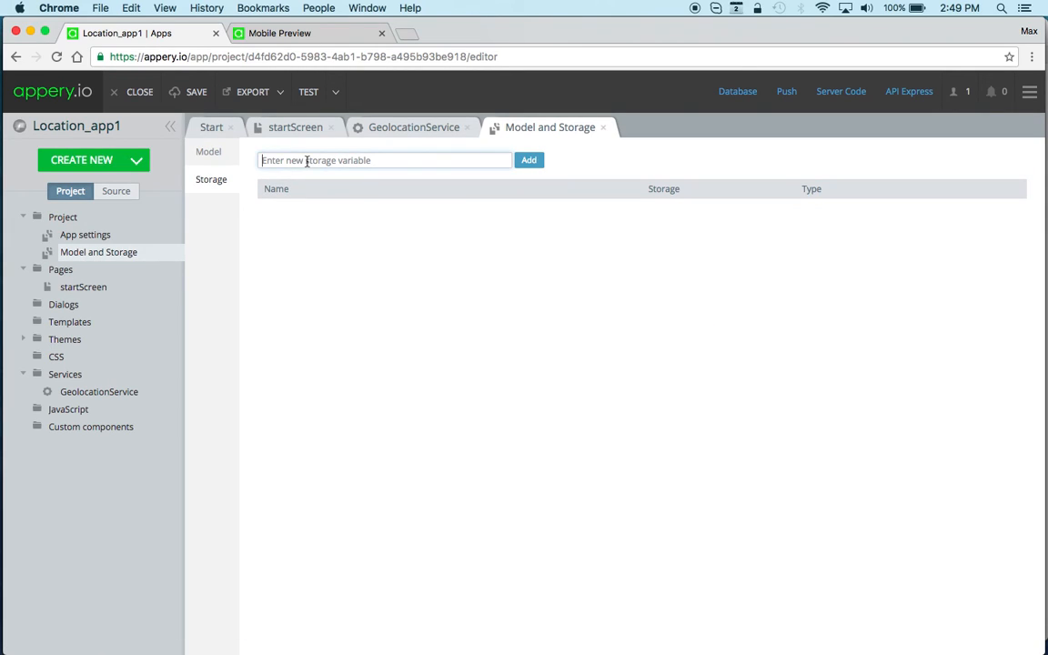
left_click(528, 160)
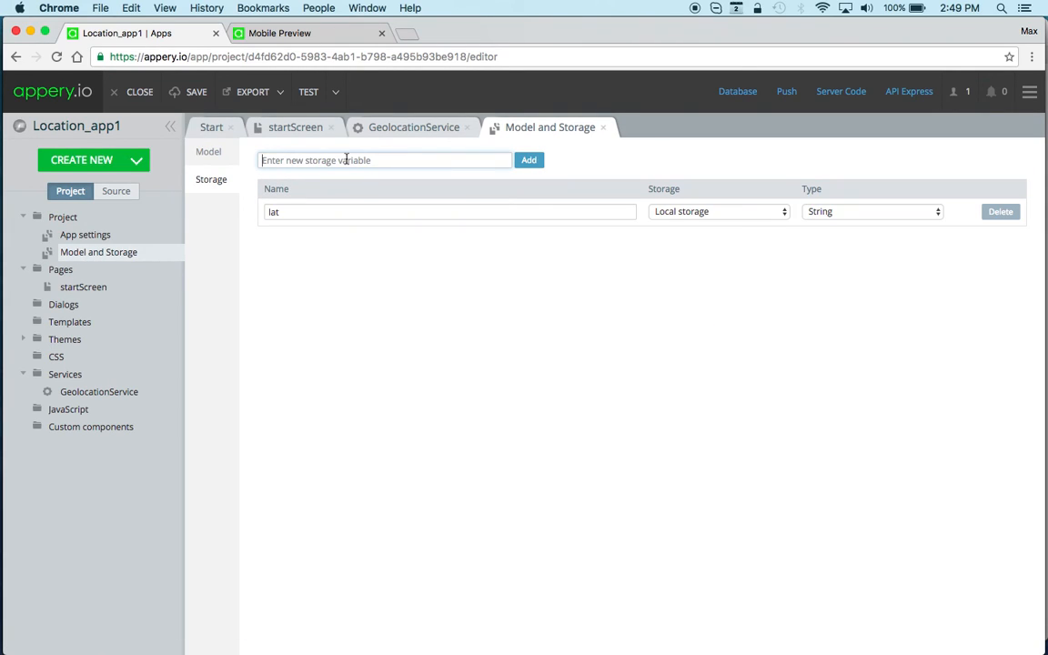
left_click(527, 160)
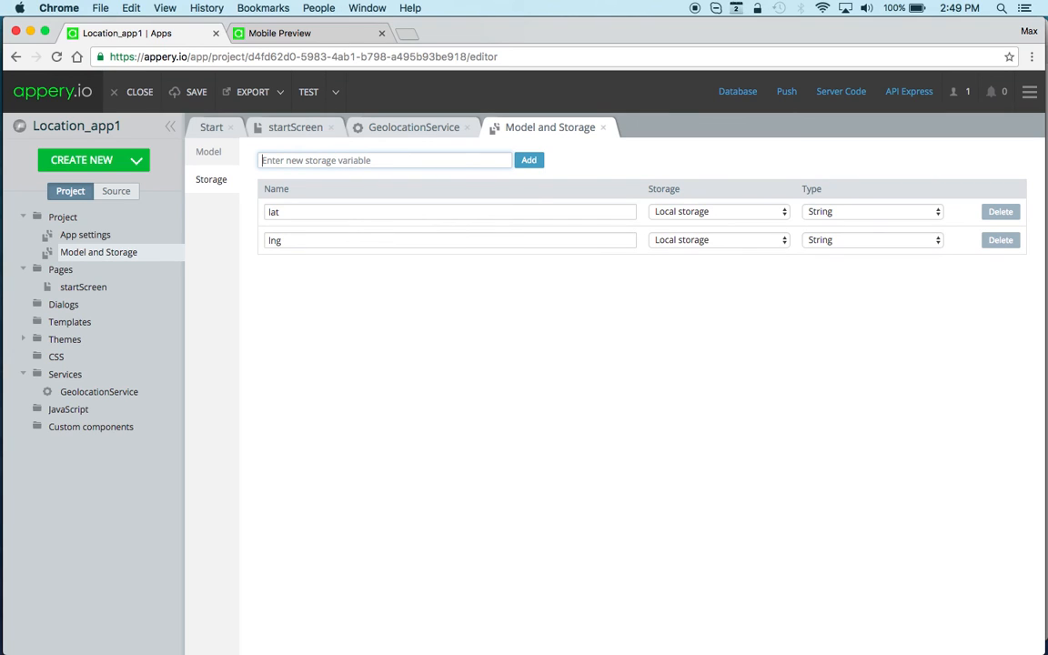
left_click(295, 128)
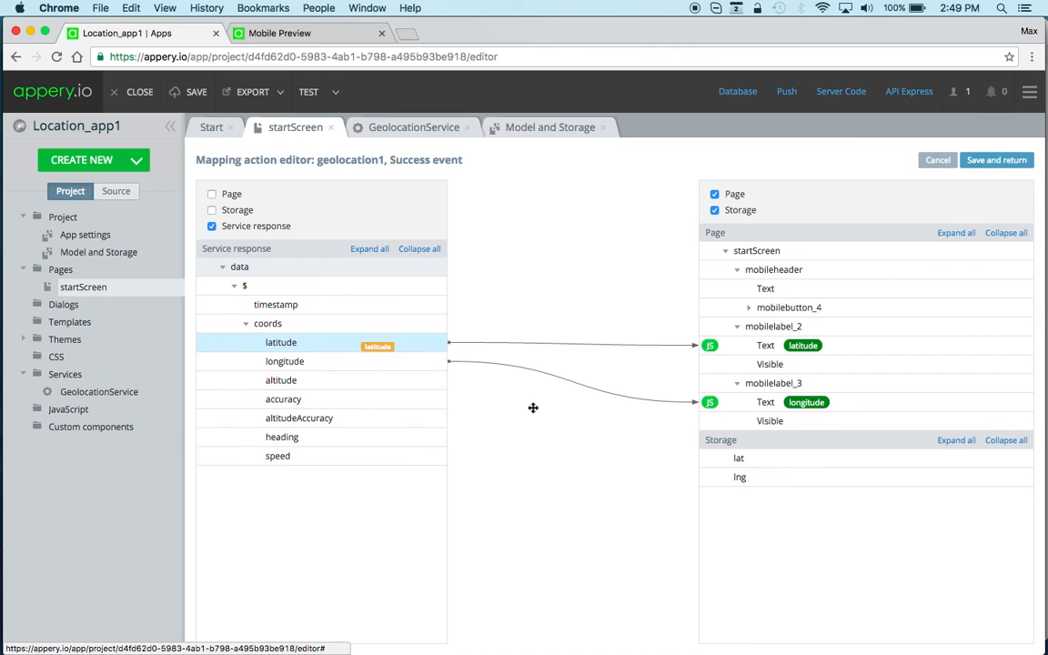
Step: Map latitude to lat and longitude to lng under Storage
left_click_drag(280, 342, 738, 458)
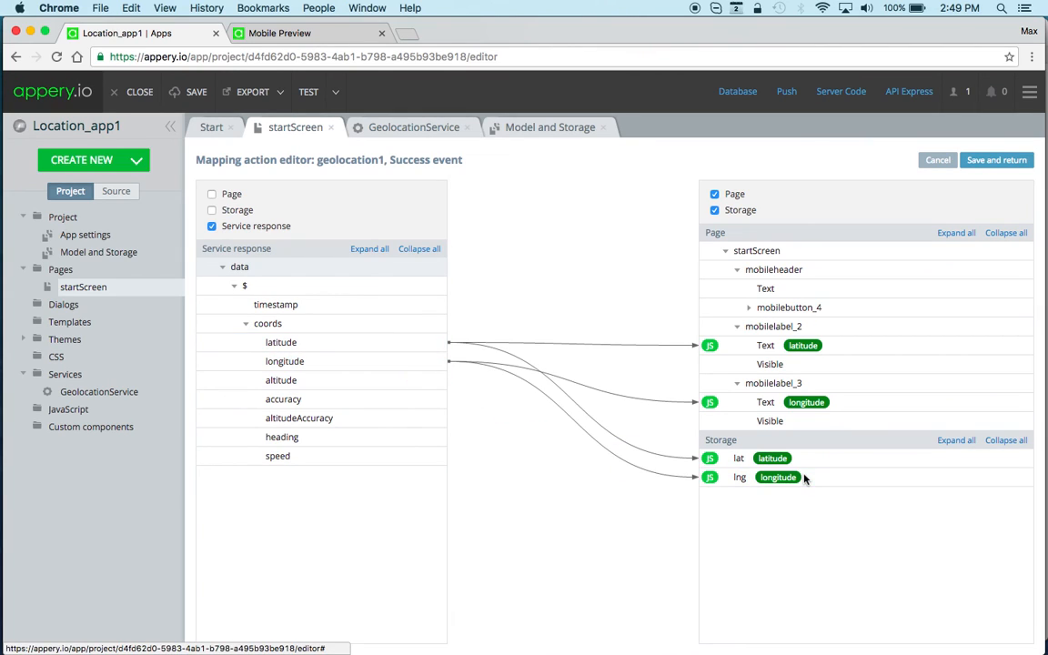
mouse_move(684, 528)
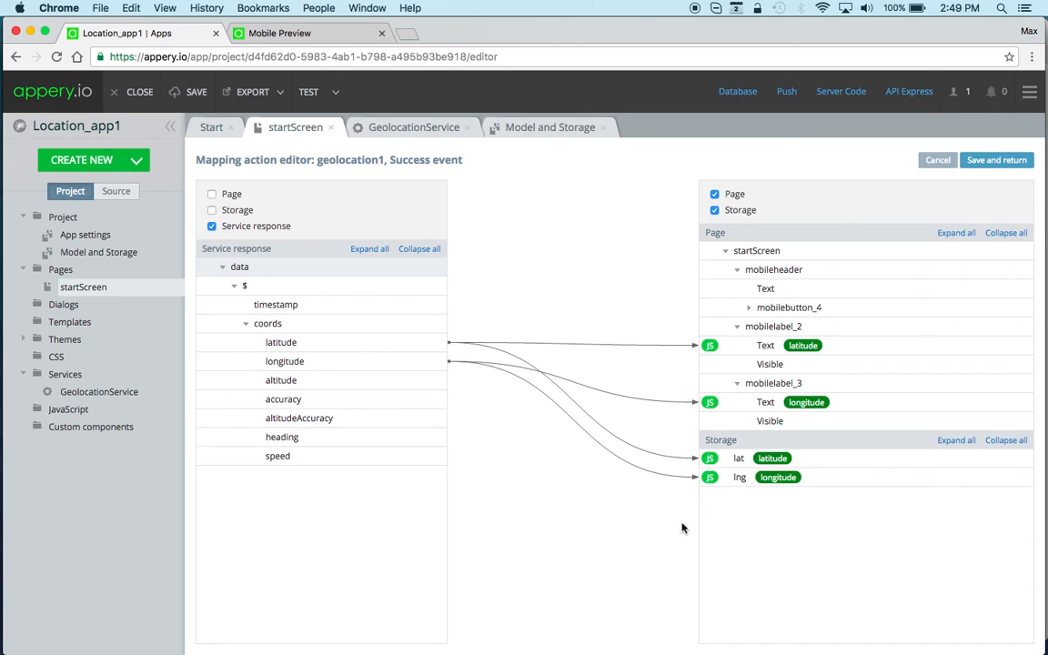